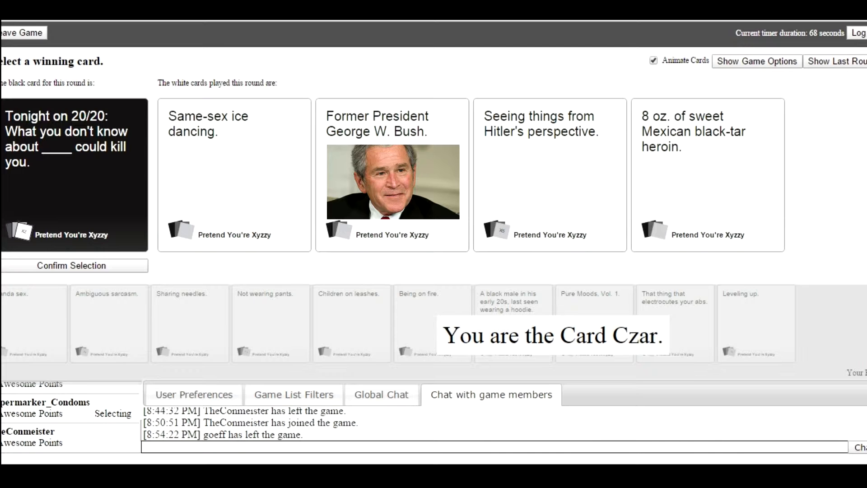
left_click(707, 174)
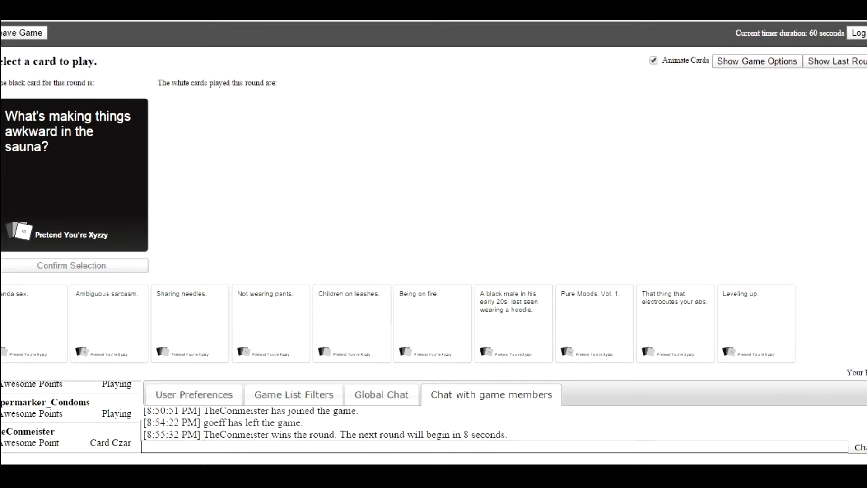
Play 'Not wearing pants.' from your hand as the answer to the sauna card
left_click(269, 323)
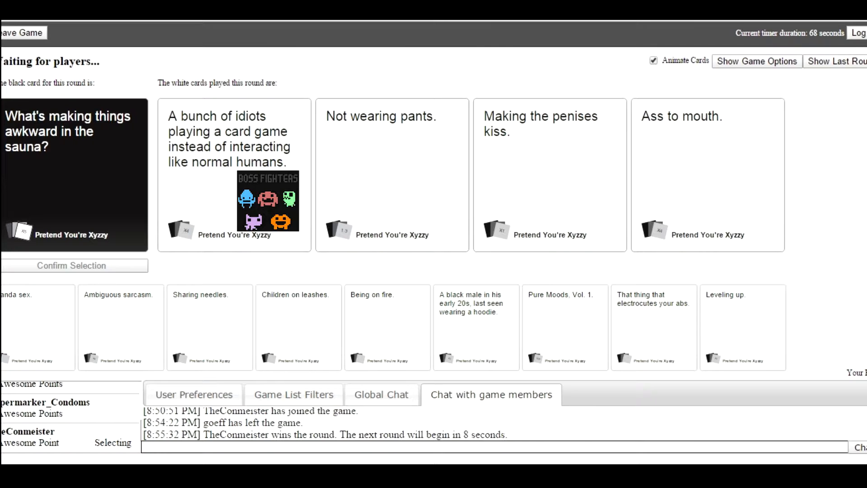
Let the sauna round resolve to habergod and receive the Goldstein & Goldstein black card
left_click(550, 138)
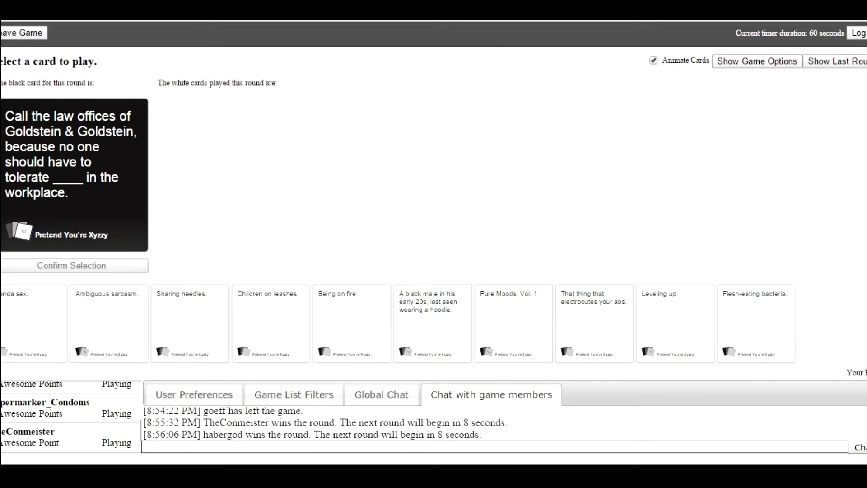
Play 'Ambiguous sarcasm.' as the answer to the Goldstein & Goldstein card
left_click(675, 324)
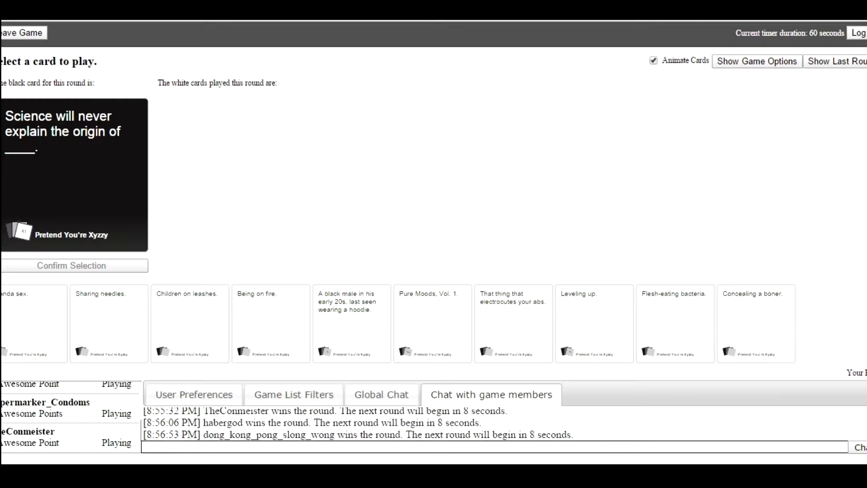
Play and confirm 'Leveling up.' for the 'Science will never explain the origin of' card
left_click(594, 323)
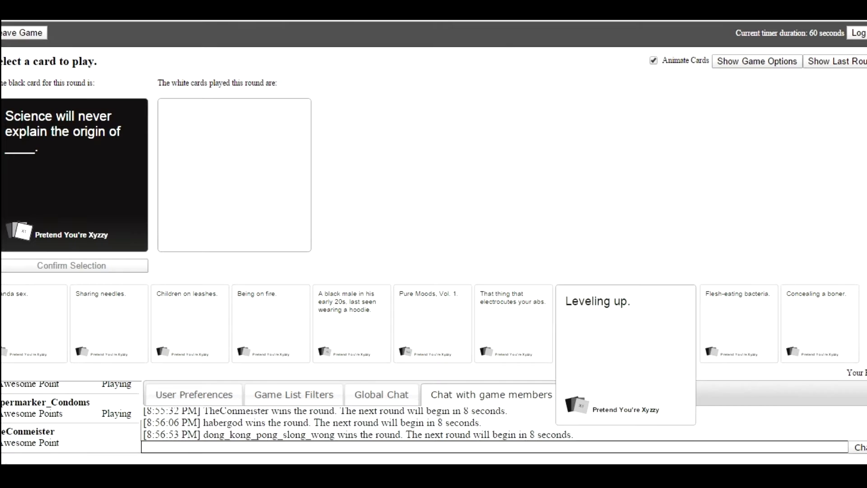
left_click(625, 354)
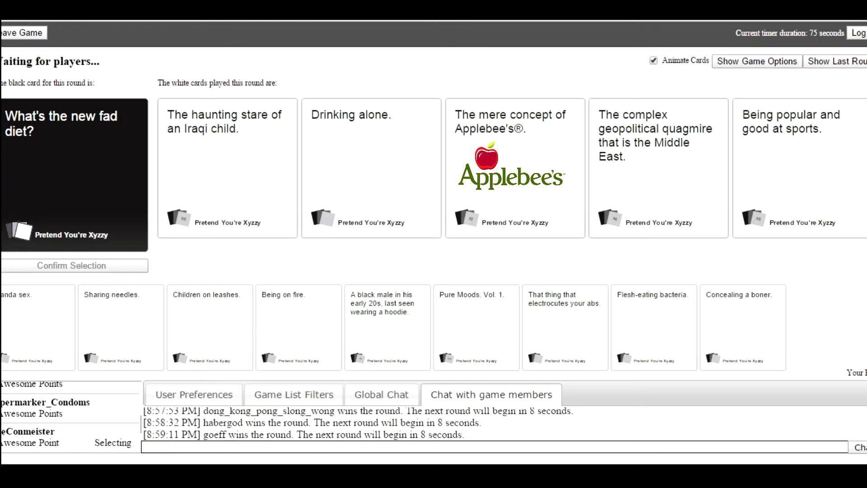
Wait out the fad-diet round until habergod wins and the Pick 2 patient card is dealt
left_click(371, 168)
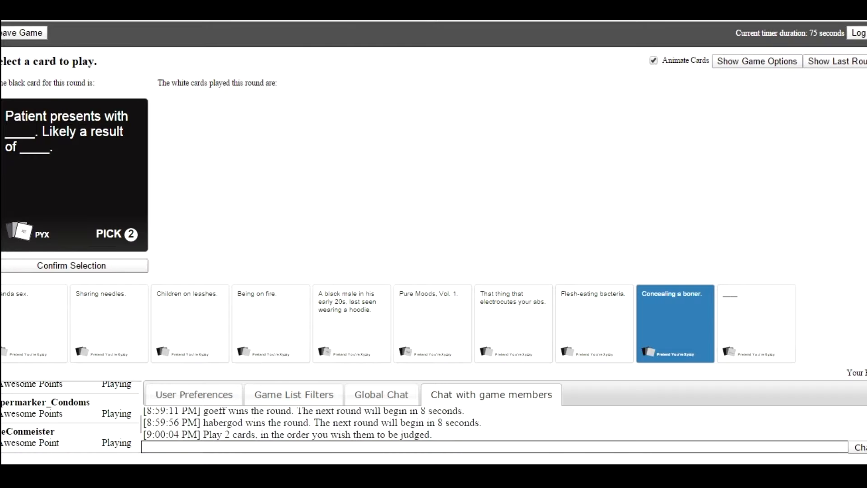
Play 'Concealing a boner.' as the first answer to the Pick 2 'Patient presents with' card
left_click(675, 323)
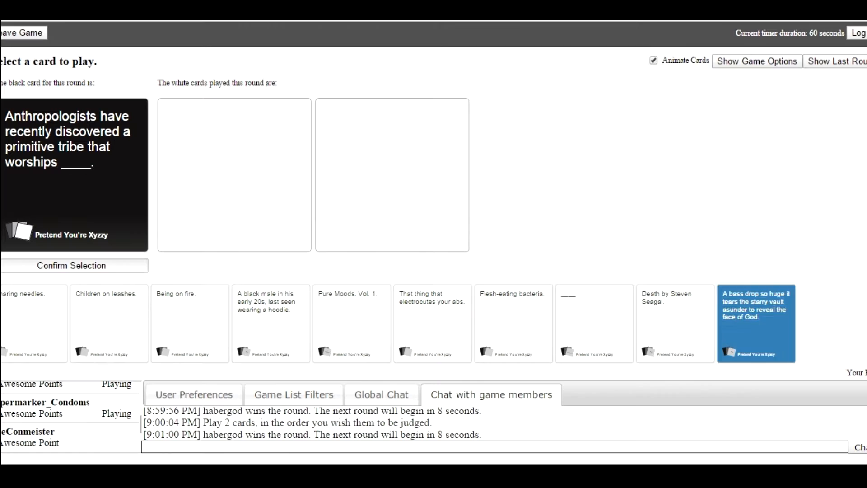
Play the 'A bass drop so huge…' card for the anthropologists prompt, winning the round
left_click(75, 266)
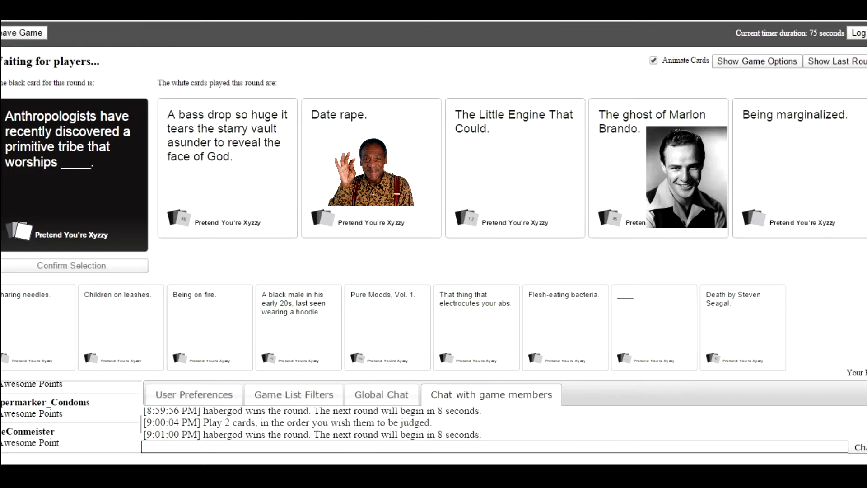
left_click(227, 161)
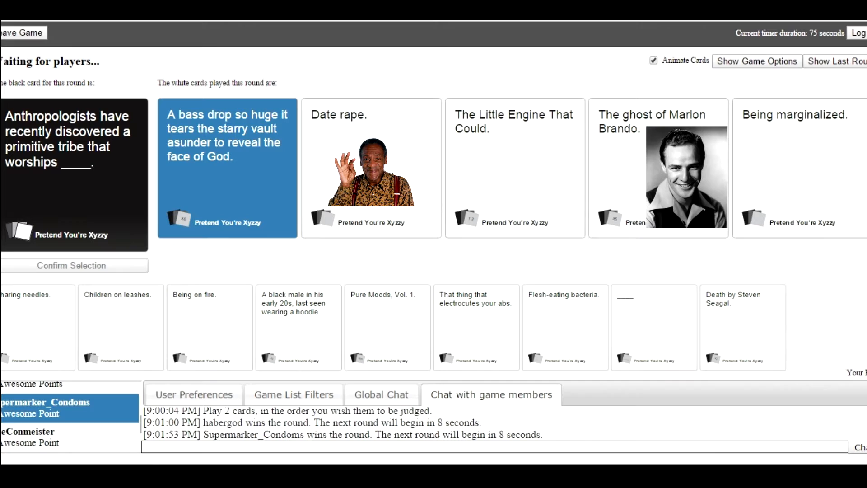